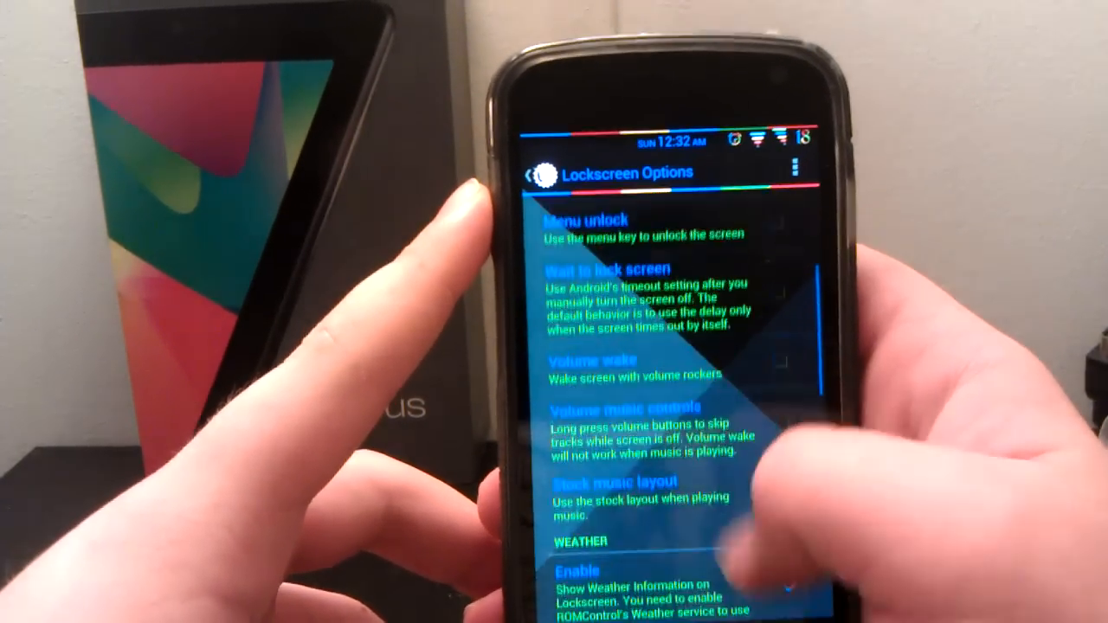
# Step: Scroll the ROM Control list to reach the Navigation Bar entry after the lockscreen options
pyautogui.scroll(3)
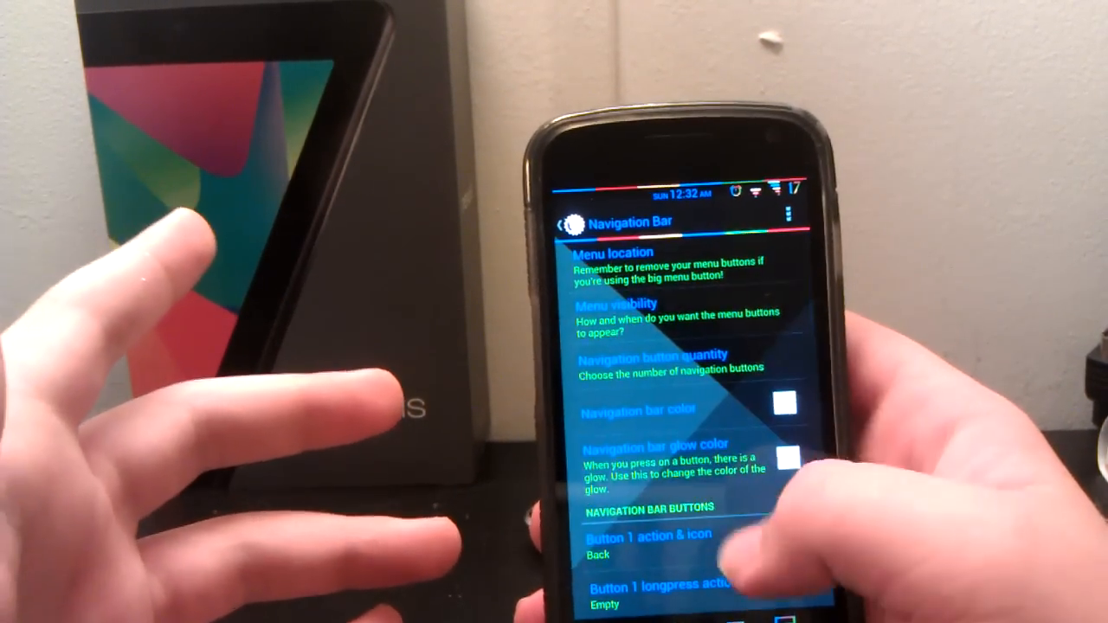
pyautogui.click(657, 355)
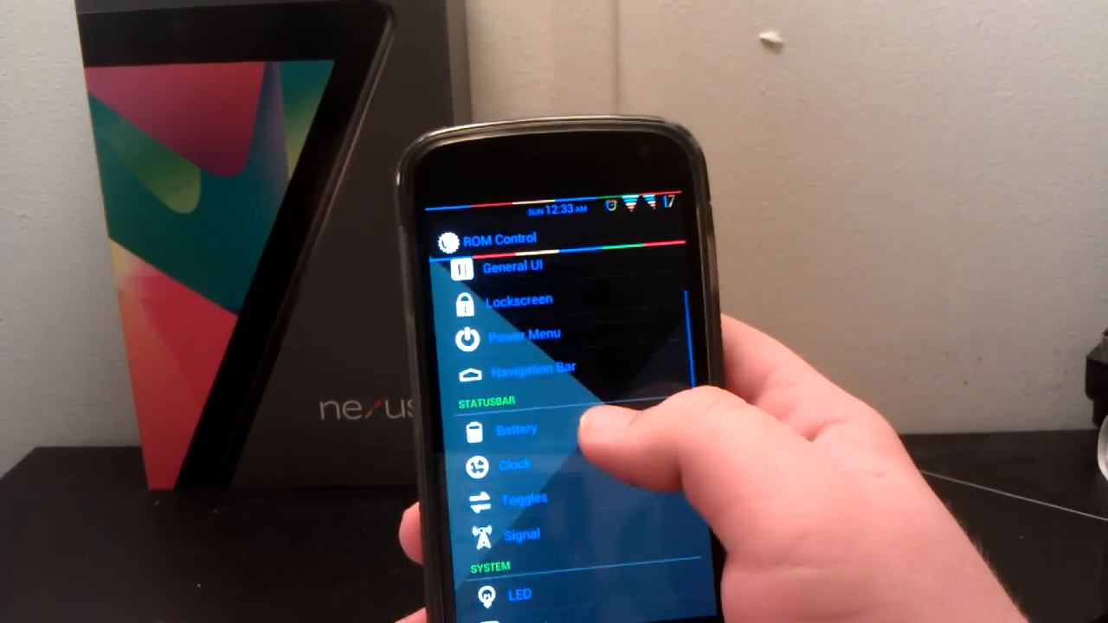
pyautogui.click(516, 464)
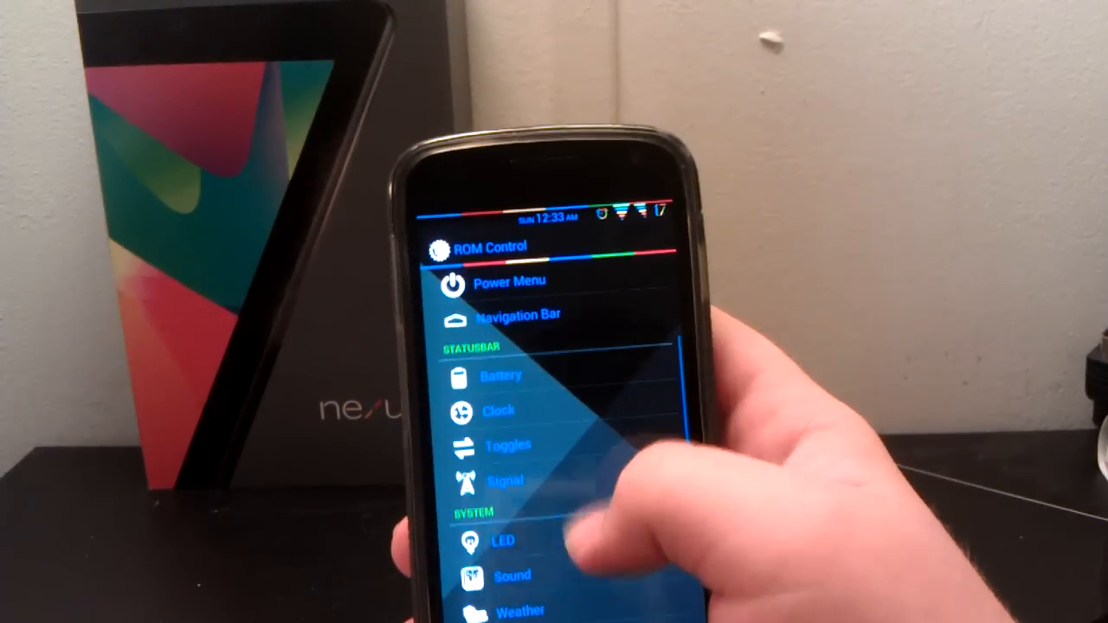
# Step: View the Statusbar Toggles layout choices and cancel them without changes
pyautogui.click(507, 446)
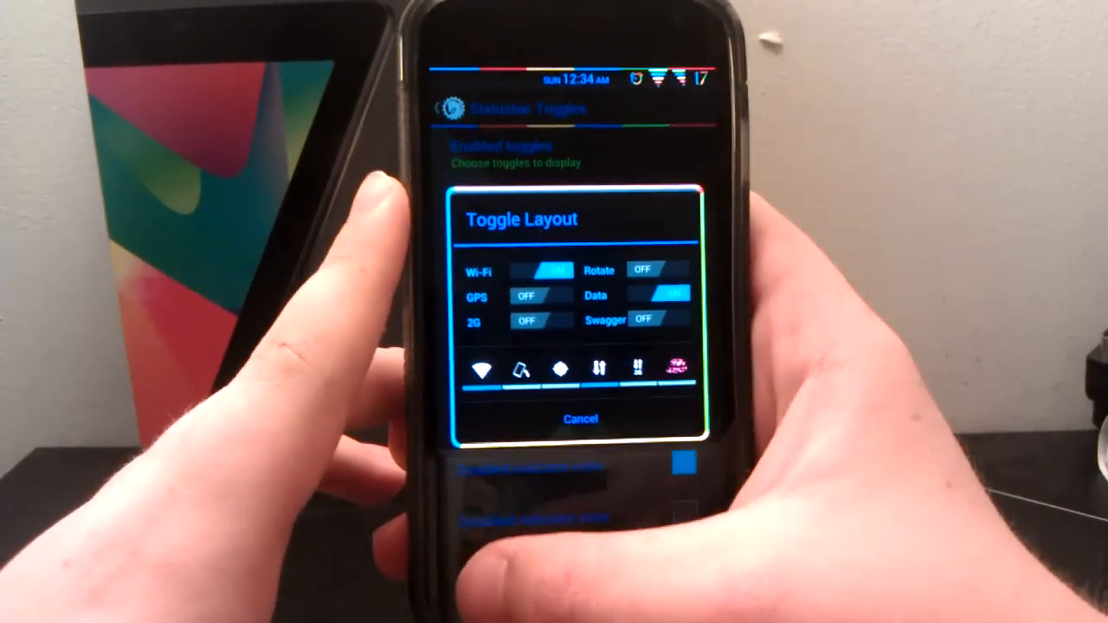
pyautogui.click(581, 417)
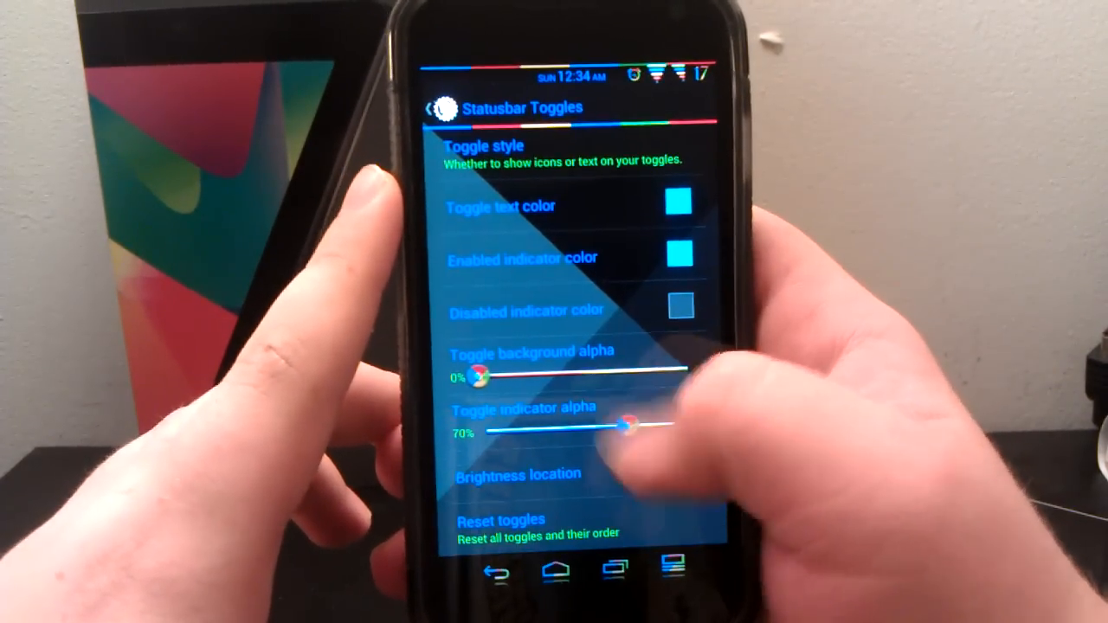